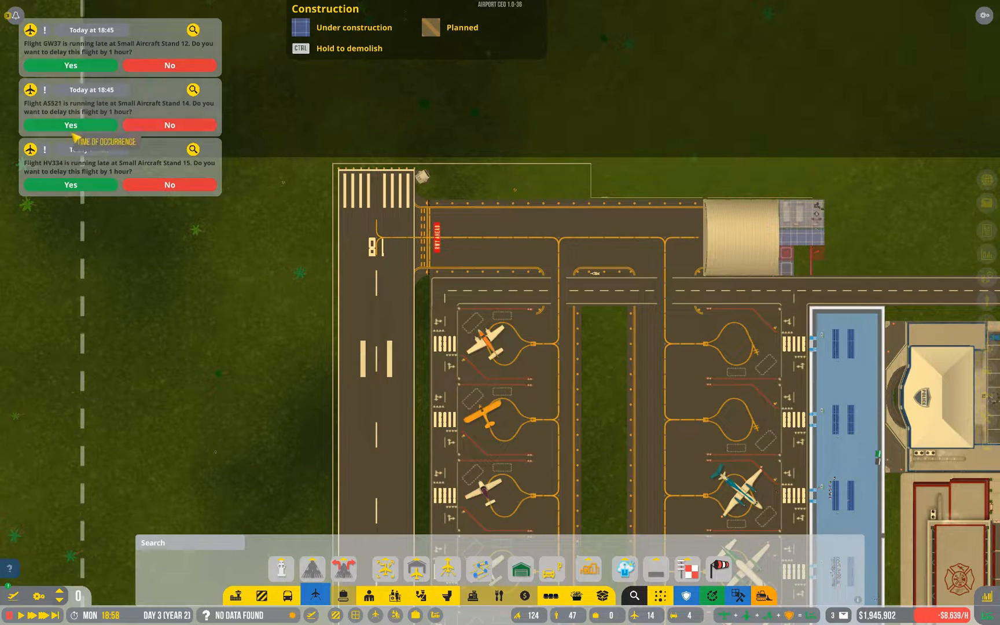
pyautogui.moveTo(157, 51)
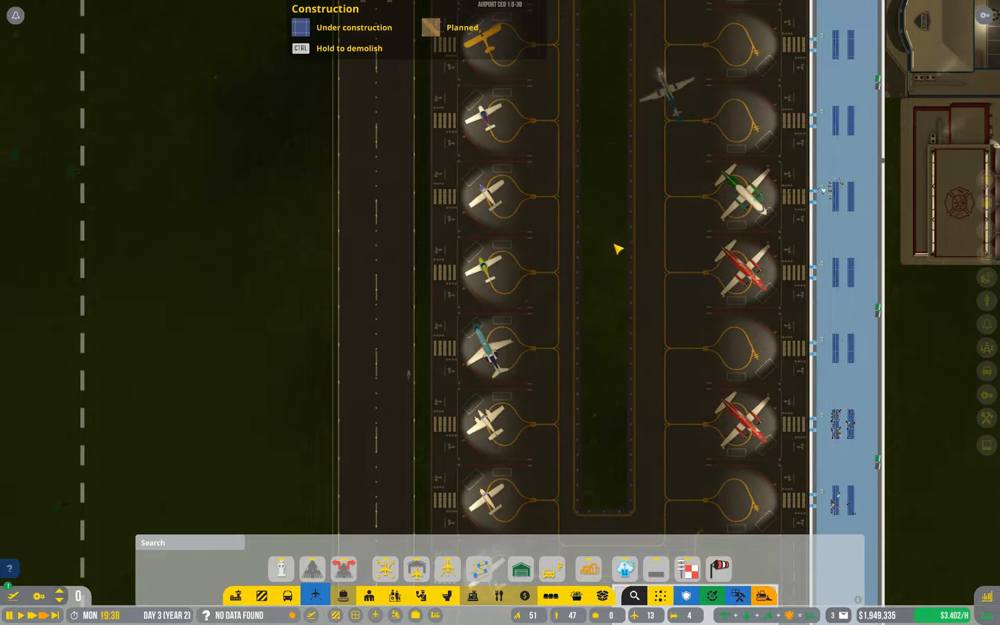
pyautogui.moveTo(753, 201)
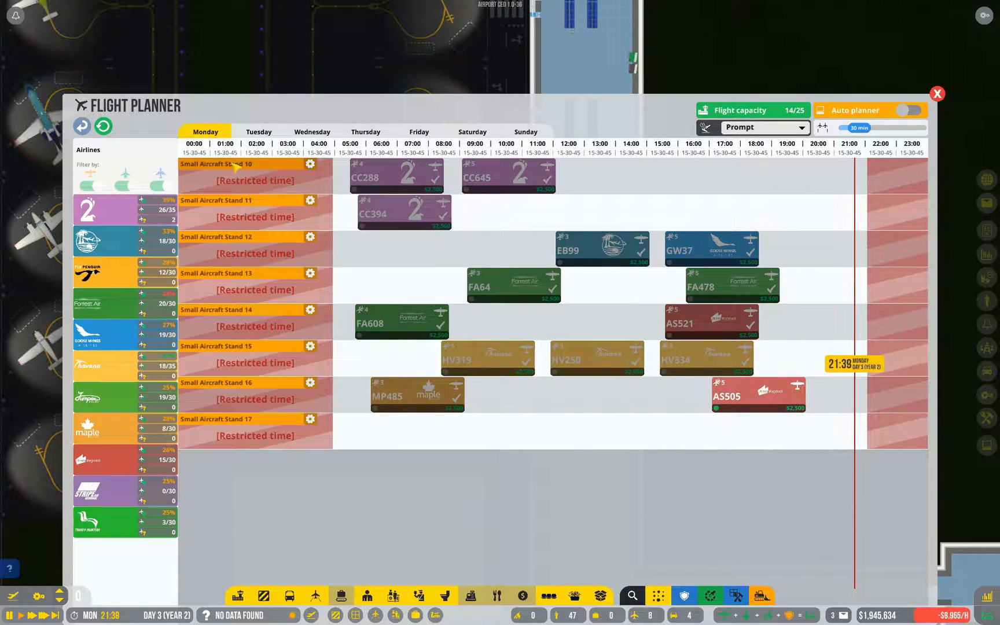
# Check Small Aircraft Stand 10, close the schedule, and select a stand beside the terminal.
pyautogui.click(311, 170)
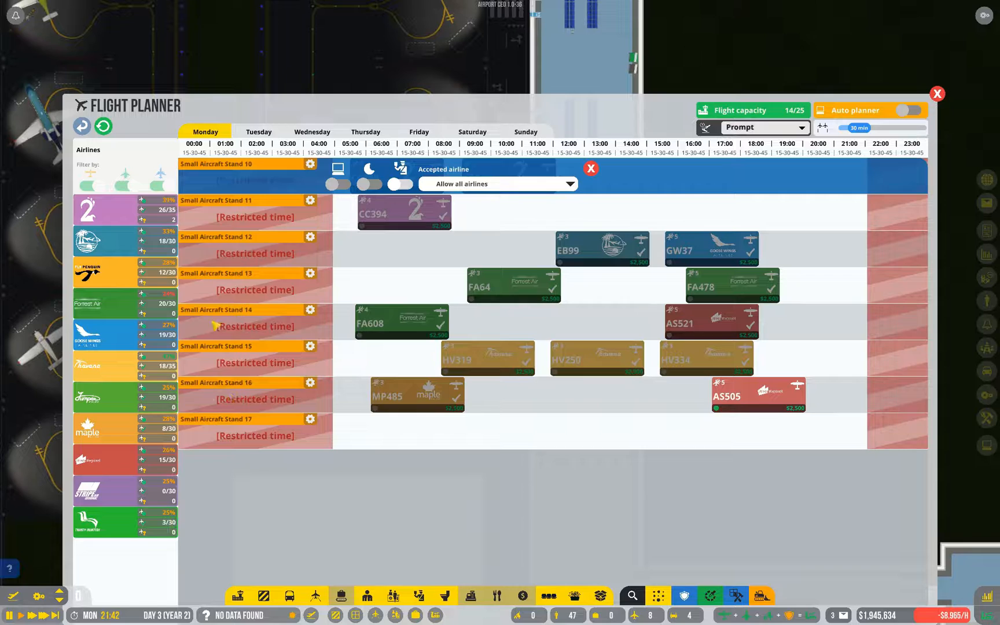
pyautogui.click(937, 94)
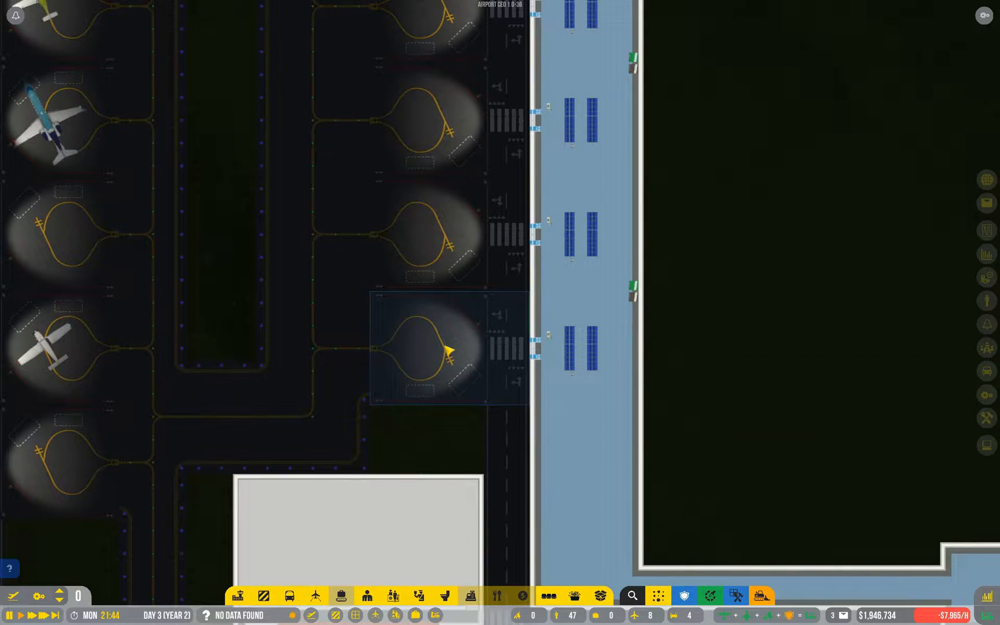
pyautogui.click(432, 350)
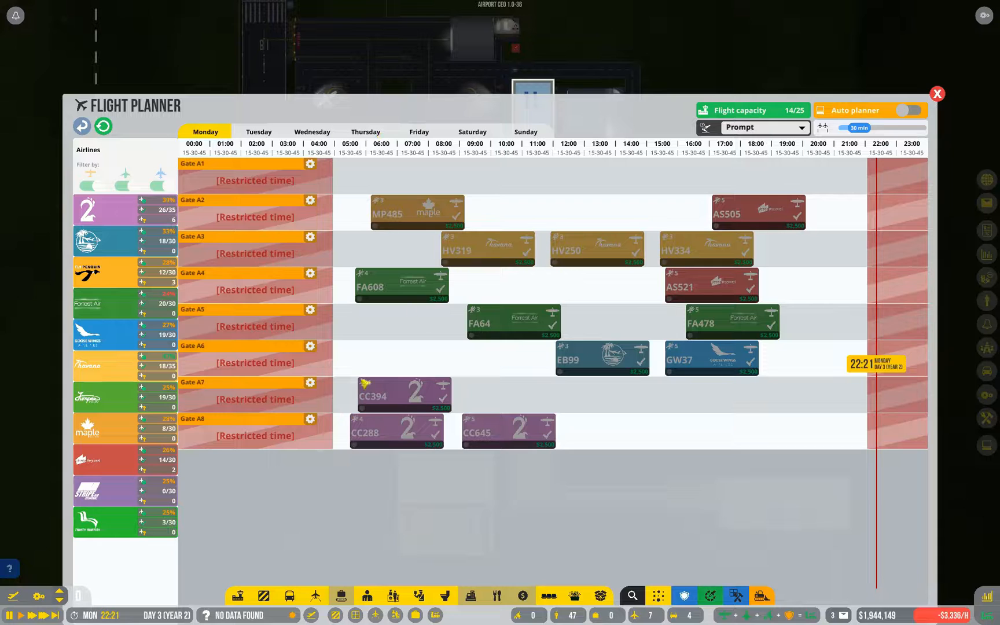
# Close the Flight Planner and the Operations R&D panel to view the airfield.
pyautogui.click(937, 94)
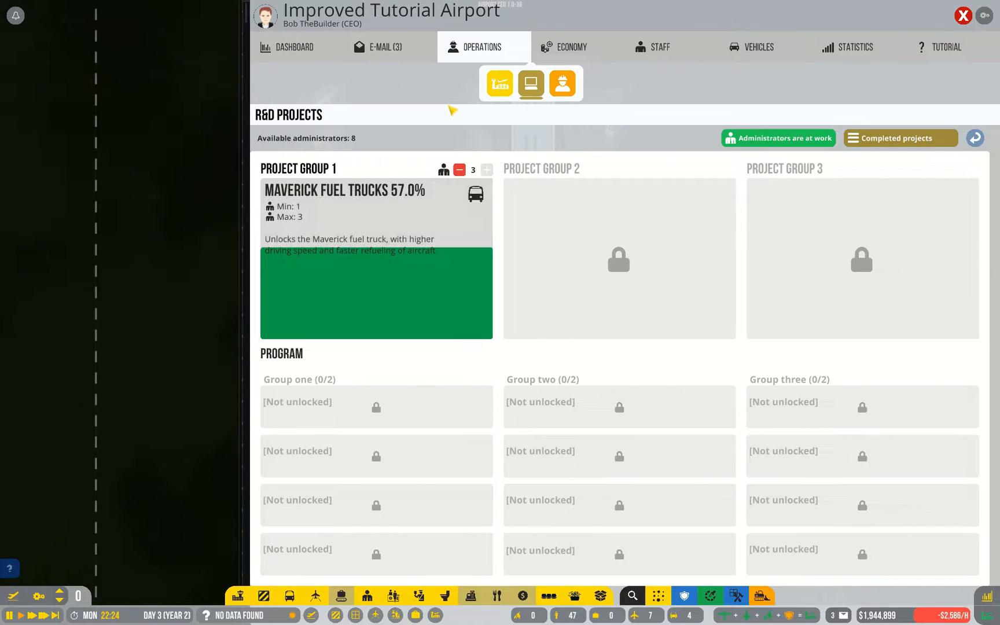
pyautogui.click(964, 16)
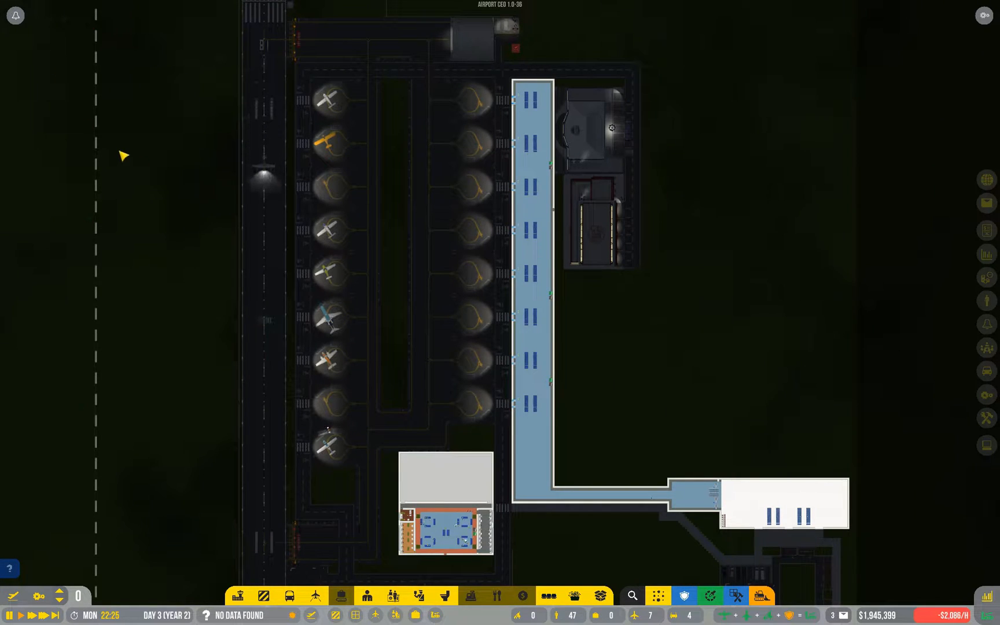
pyautogui.moveTo(464, 402)
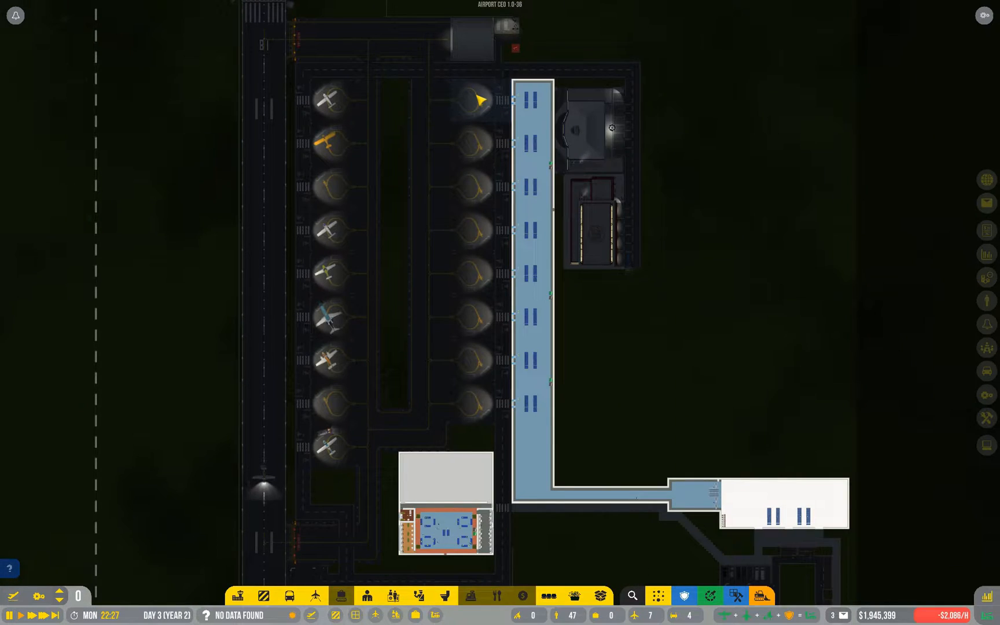
# Select Gate A7 to view its turnaround progress, condition and boarding status.
pyautogui.click(315, 596)
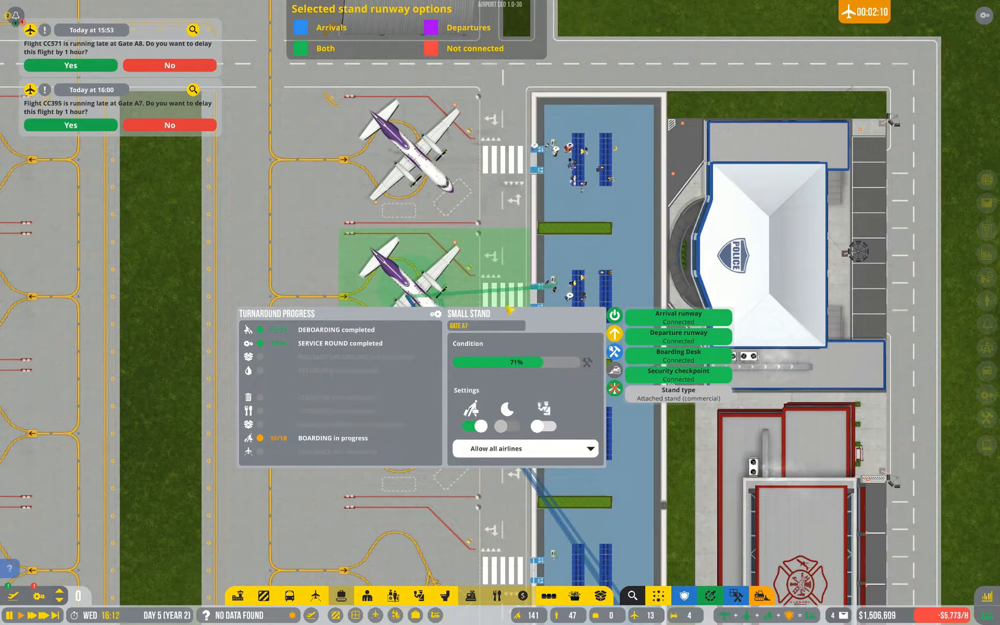
pyautogui.moveTo(389, 262)
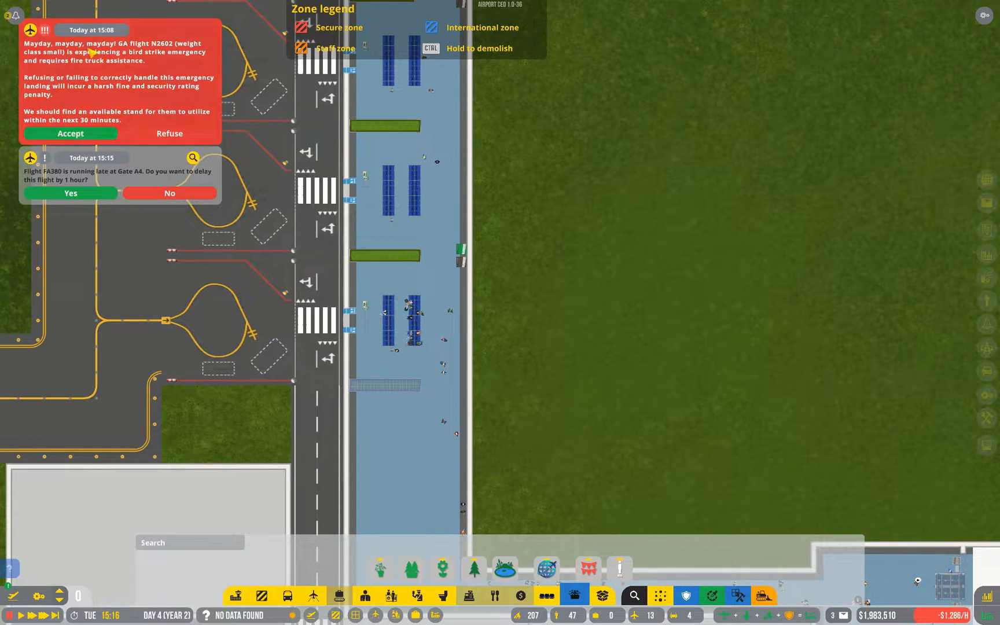
pyautogui.moveTo(114, 68)
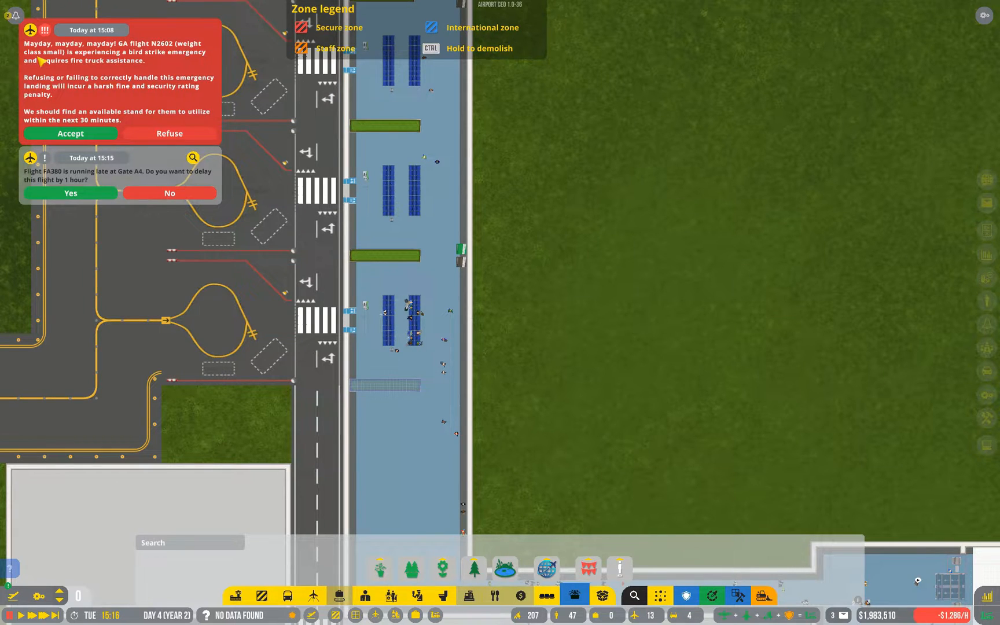
pyautogui.moveTo(148, 63)
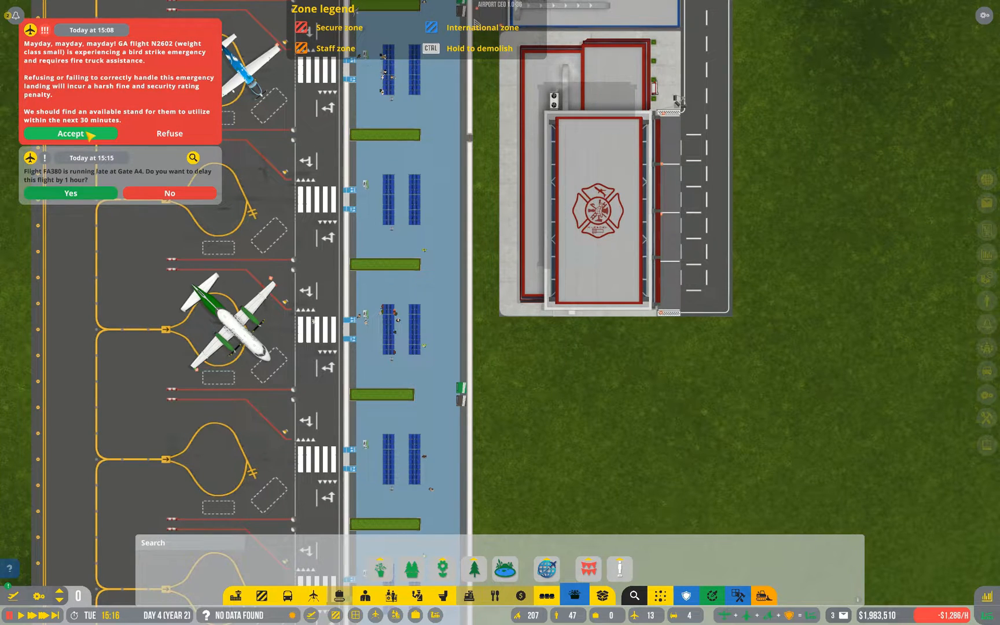
# Accept flight N2602's bird-strike landing and reopen its emergency incident details from notifications.
pyautogui.click(70, 133)
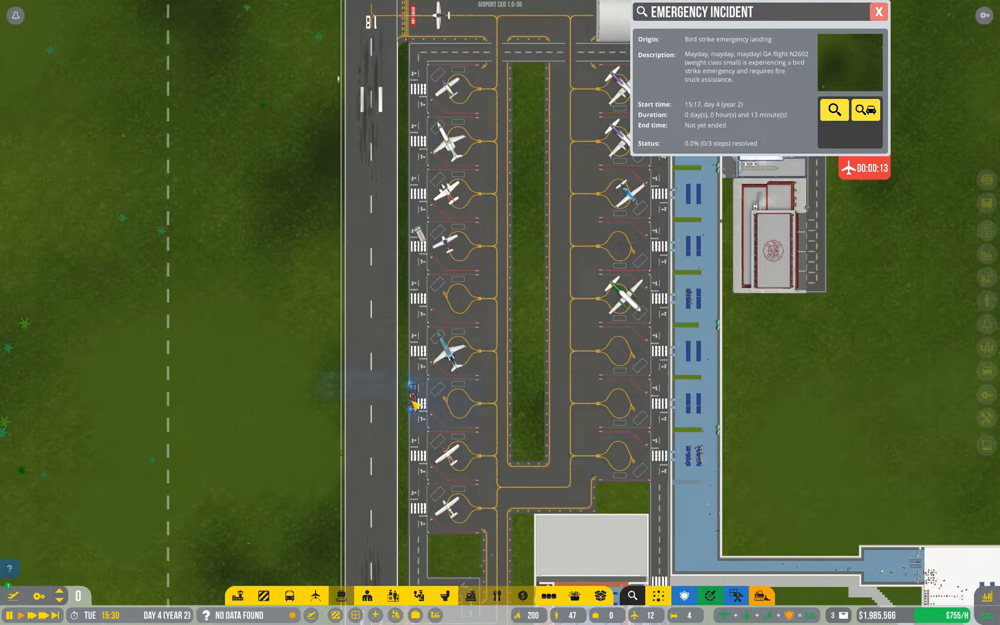
pyautogui.click(880, 11)
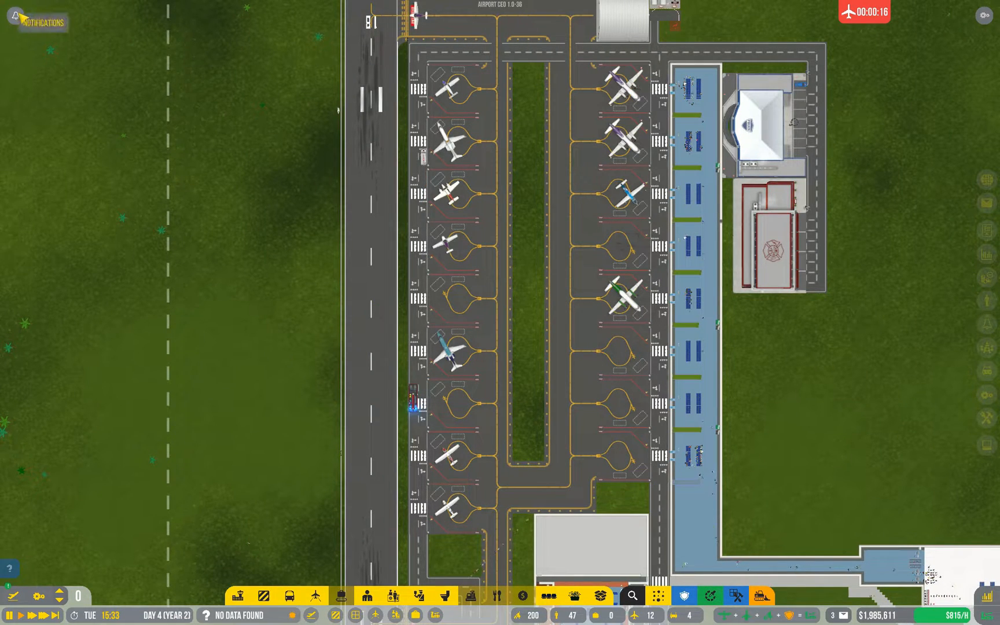
pyautogui.click(37, 22)
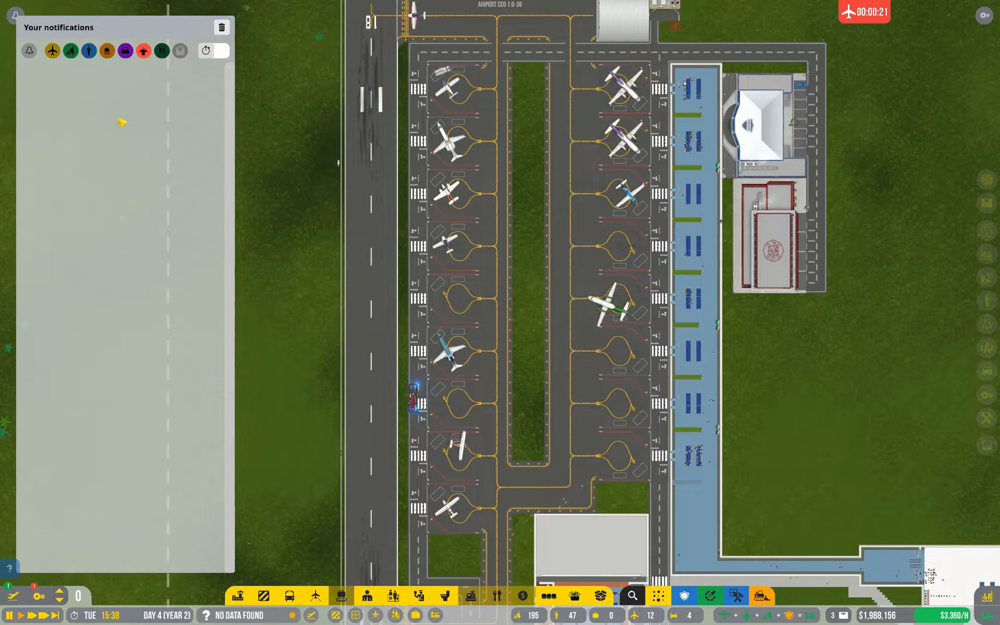
pyautogui.click(221, 27)
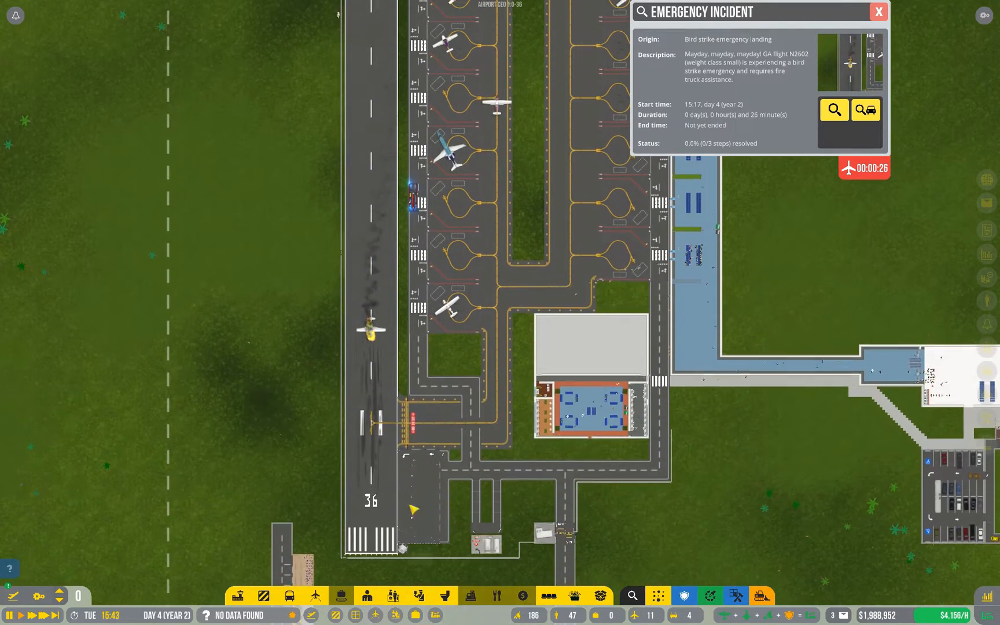
# Close the incident window and inspect the bird-strike aircraft on Small Runway 1.
pyautogui.click(880, 11)
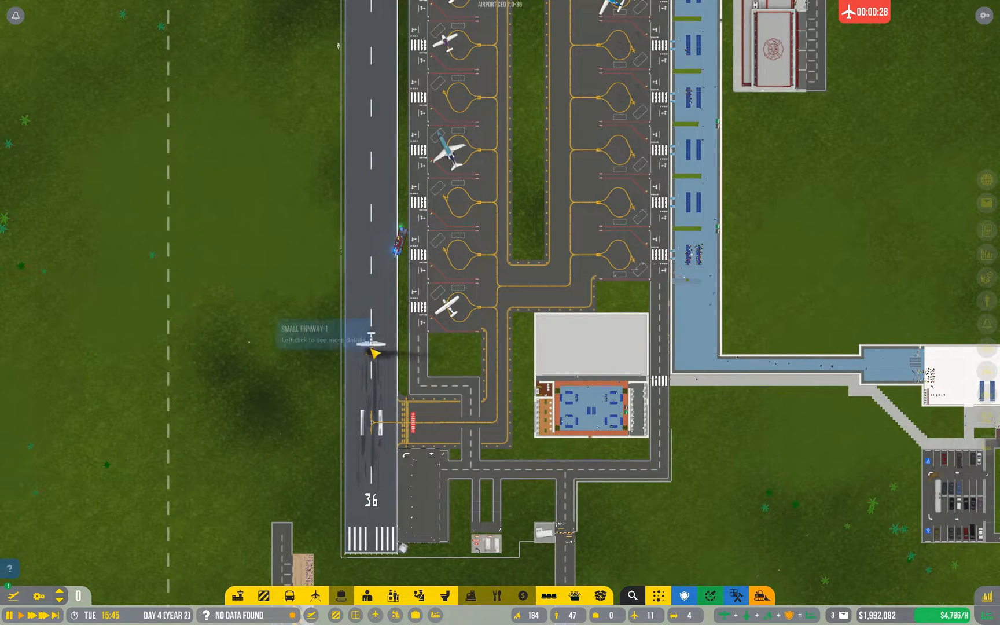
pyautogui.click(370, 354)
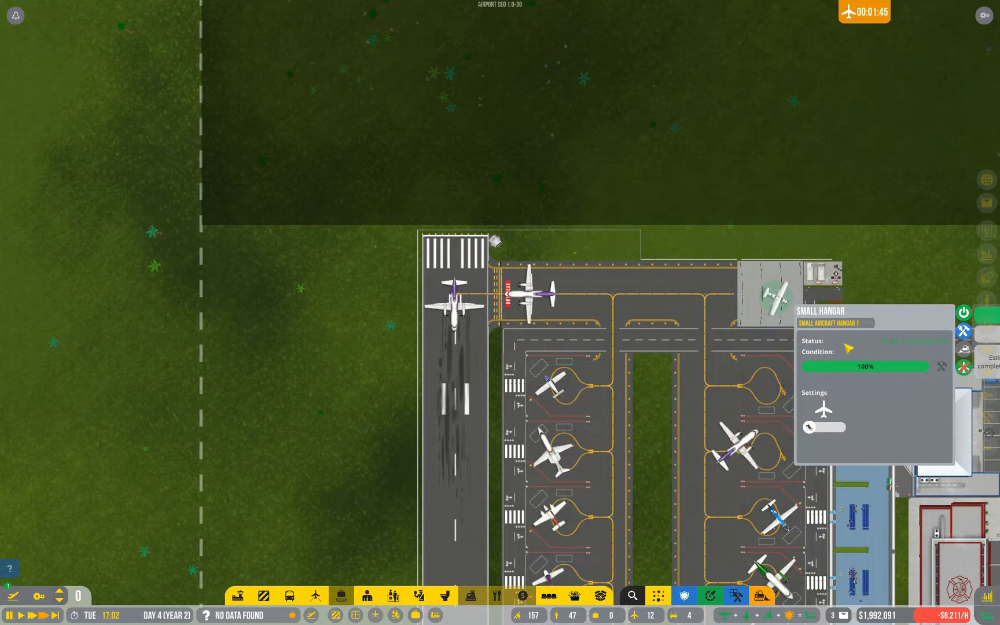
pyautogui.moveTo(772, 293)
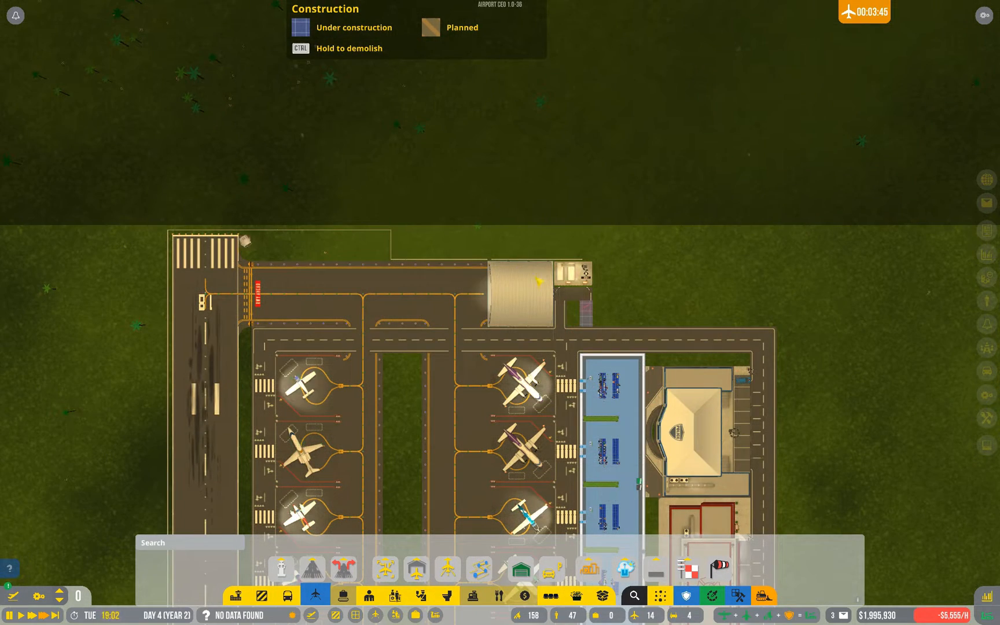
# Select Small Aircraft Hangar 1 to confirm the repair, about 1.5 hours remaining.
pyautogui.click(520, 294)
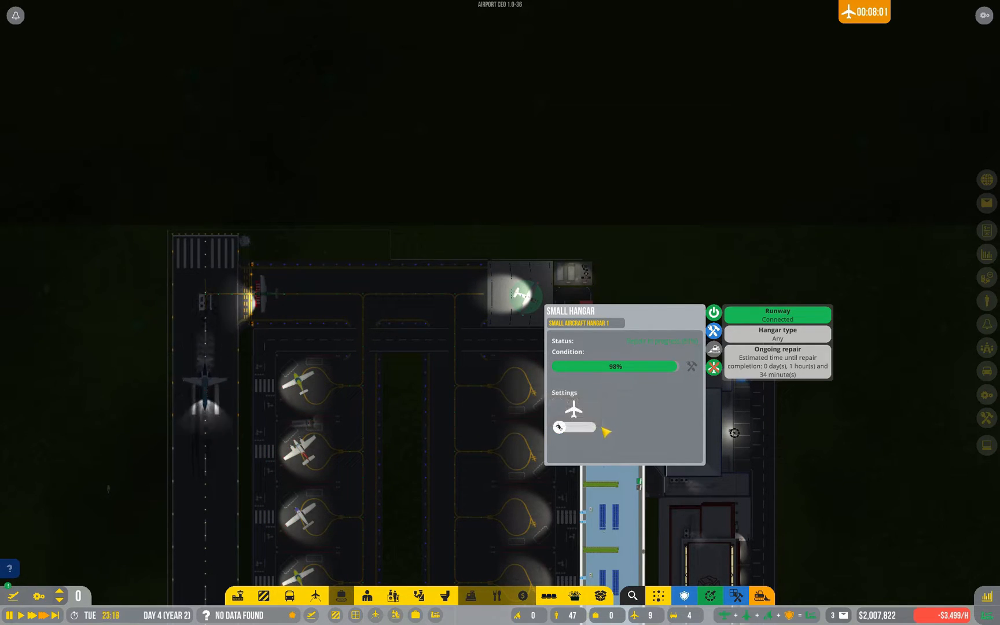
pyautogui.moveTo(574, 410)
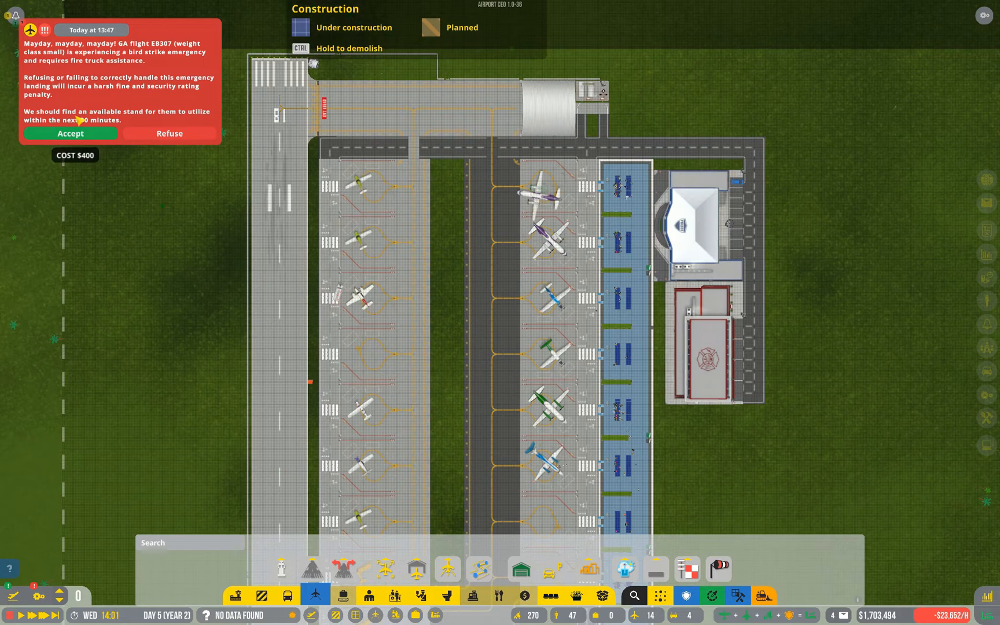
# Accept flight EB307's emergency landing, placing it on Gate A1.
pyautogui.click(70, 133)
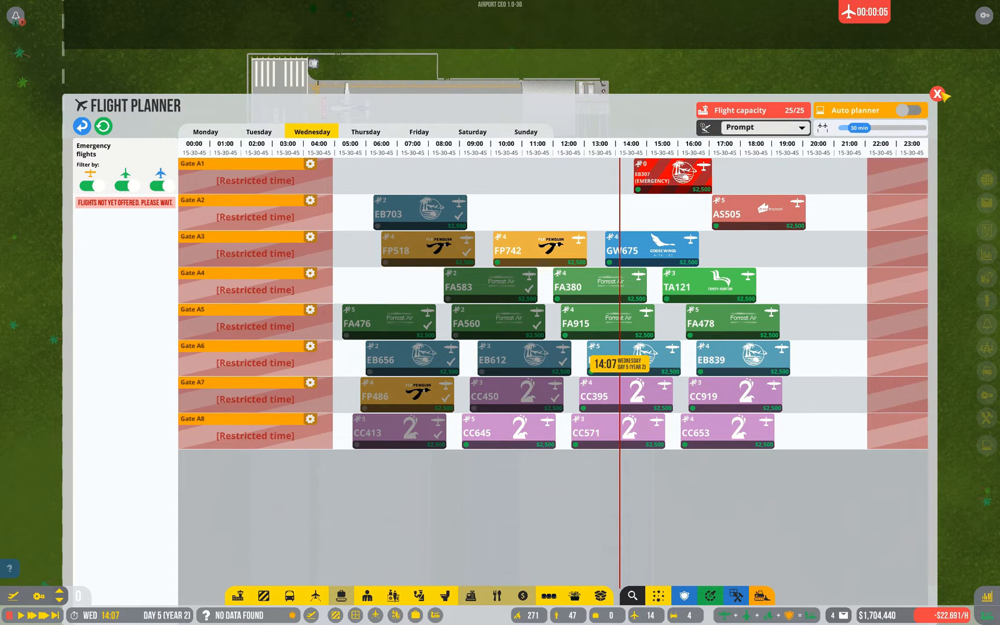
pyautogui.moveTo(893, 110)
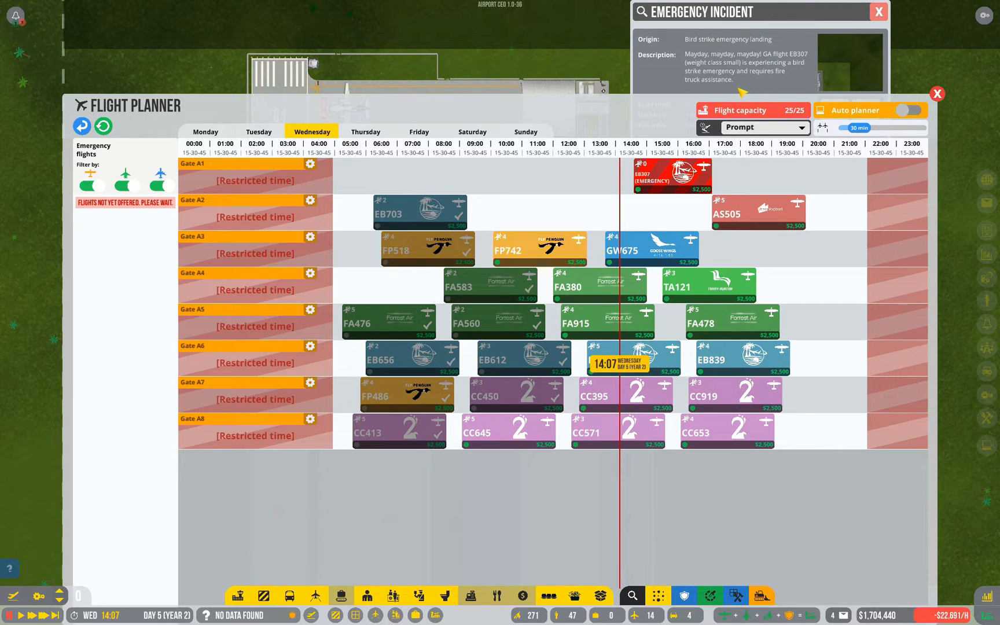
pyautogui.moveTo(937, 94)
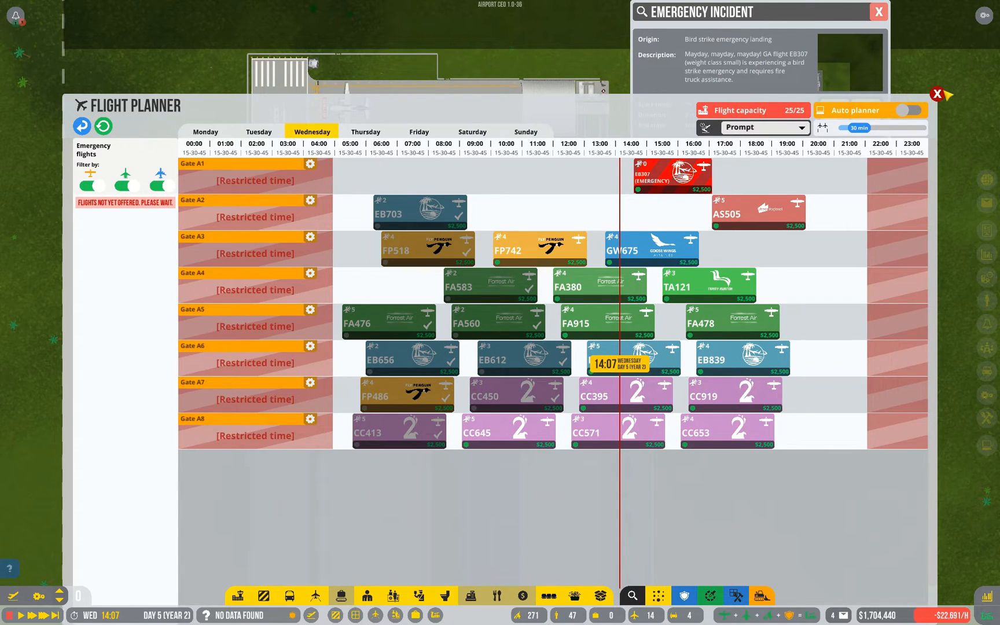
# Close the Flight Planner, leaving EB307's incident at 2 of 4 steps.
pyautogui.click(936, 94)
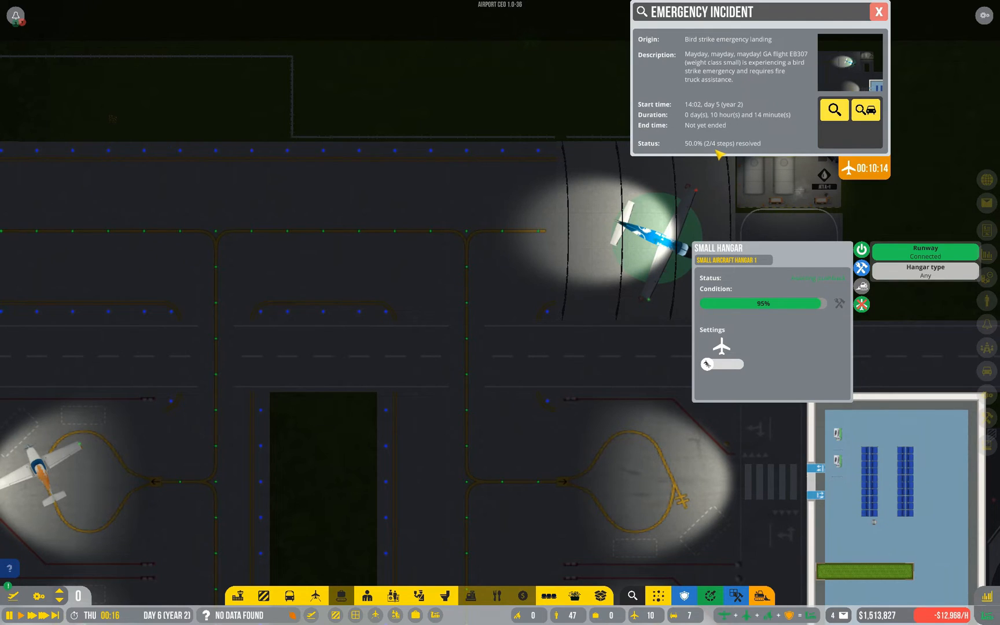
pyautogui.moveTo(850, 290)
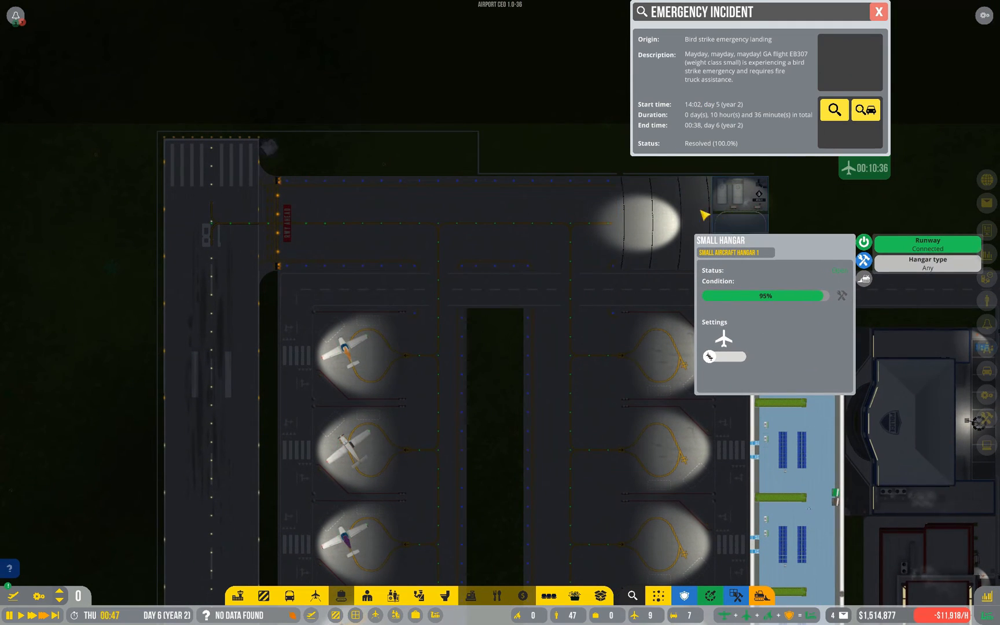
pyautogui.moveTo(643, 214)
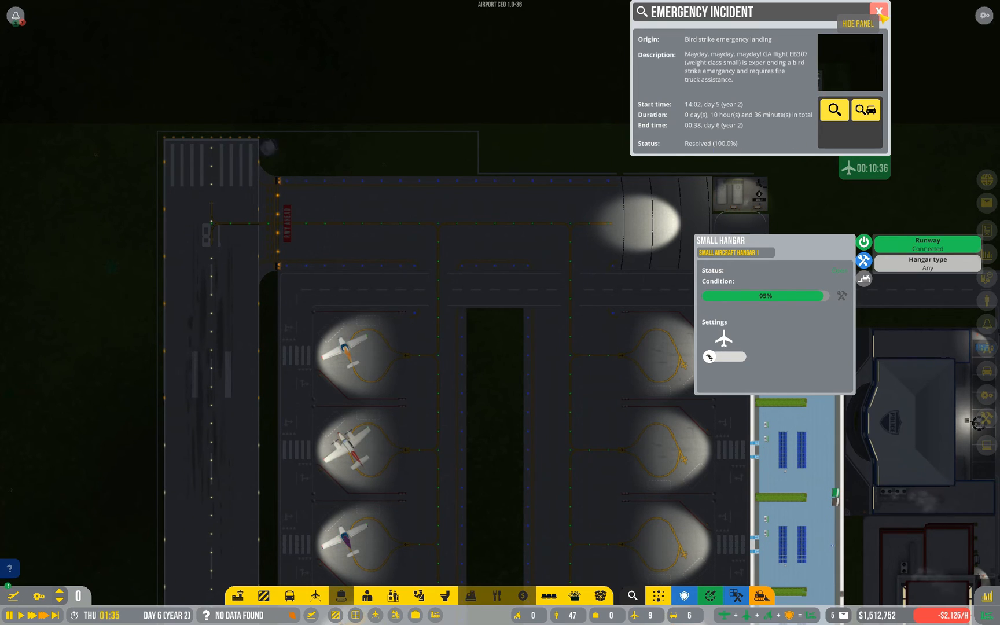
# Dismiss EB307's fully resolved incident details and open Thursday's flight schedule.
pyautogui.click(879, 12)
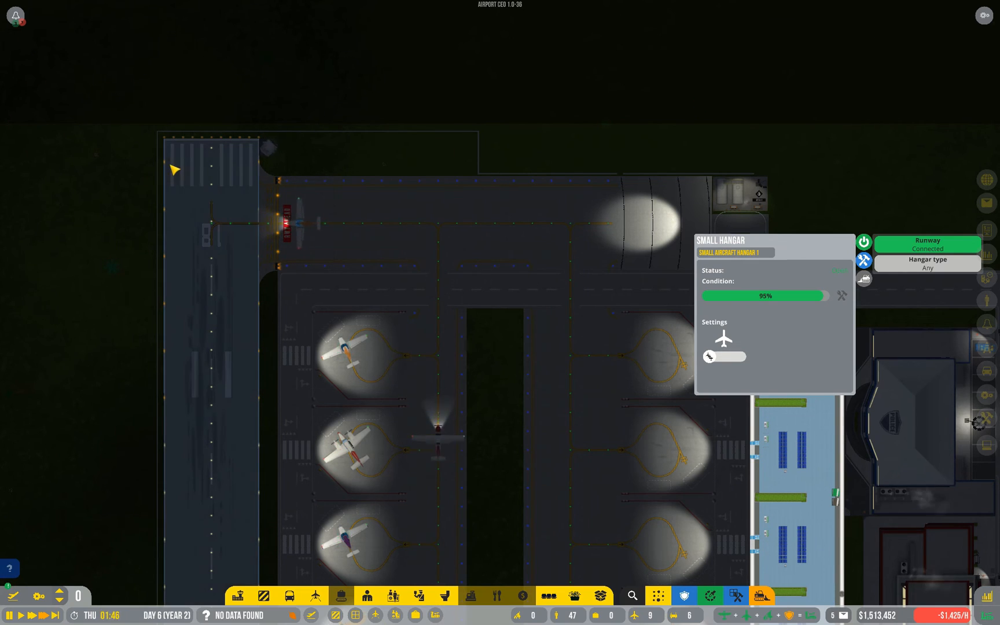
pyautogui.click(311, 596)
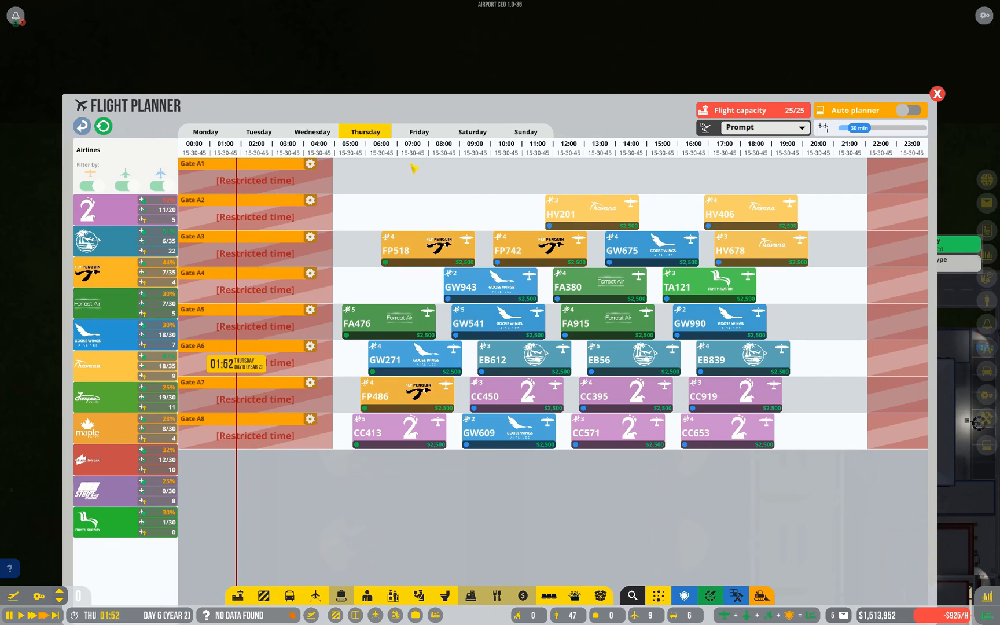